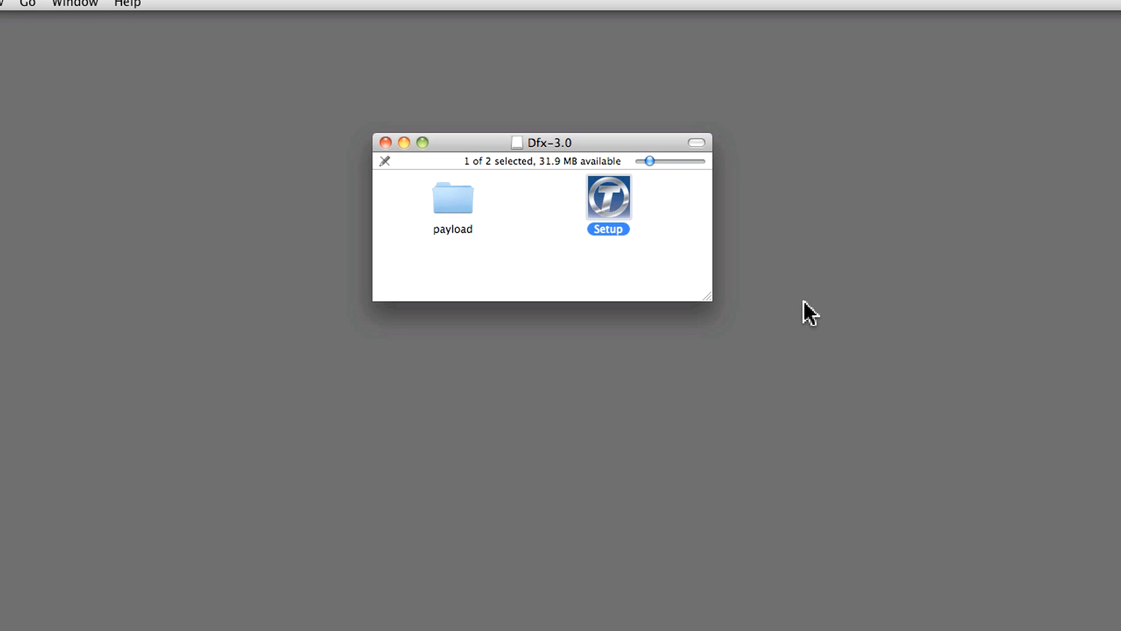
pyautogui.moveTo(796, 329)
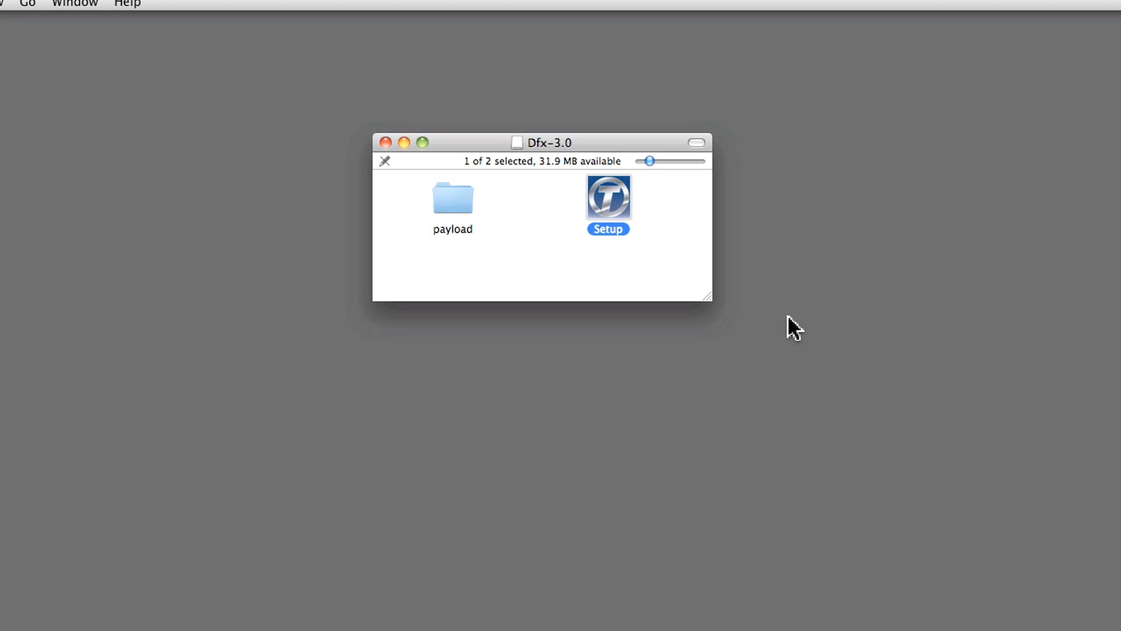
# Step: Launch the Dfx 3.0 setup in English and agree to the license terms
pyautogui.doubleClick(608, 196)
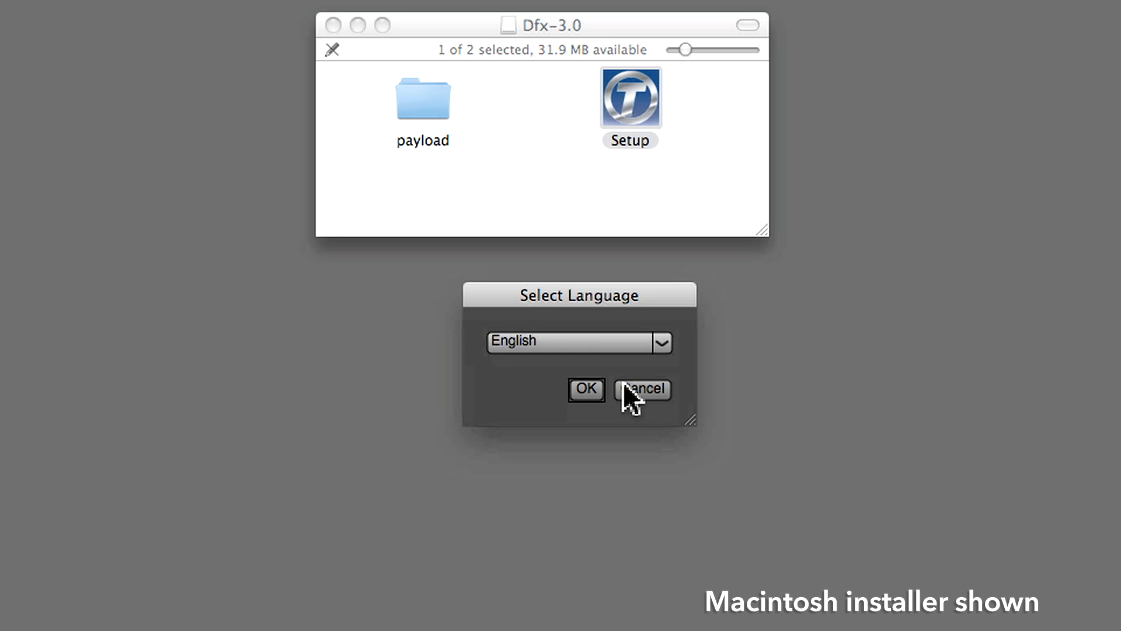
pyautogui.click(577, 341)
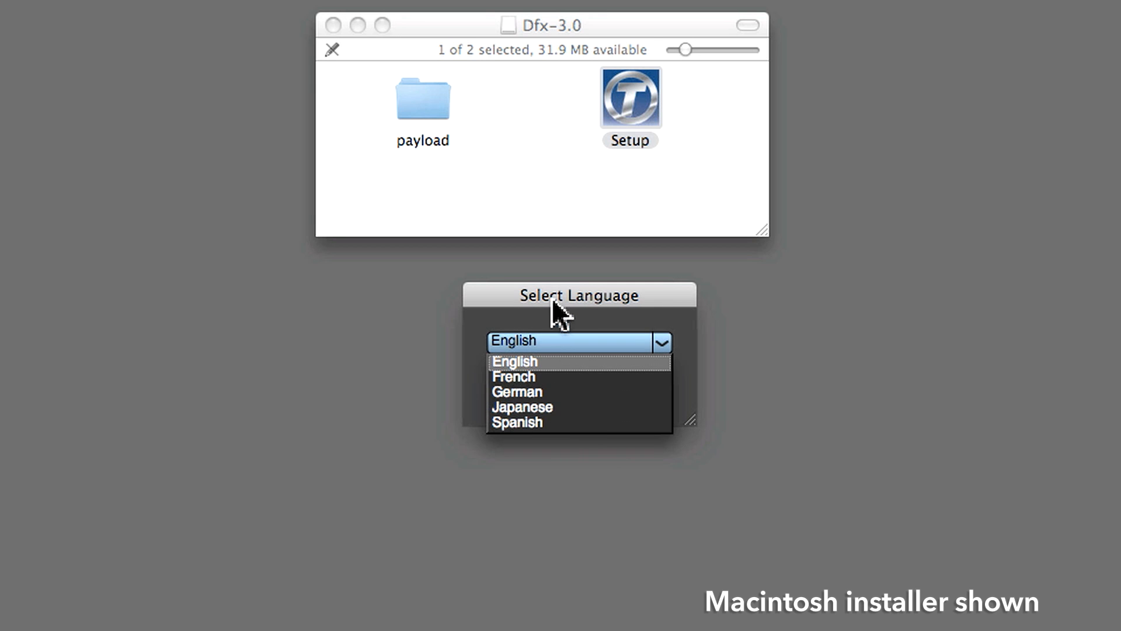
pyautogui.click(512, 360)
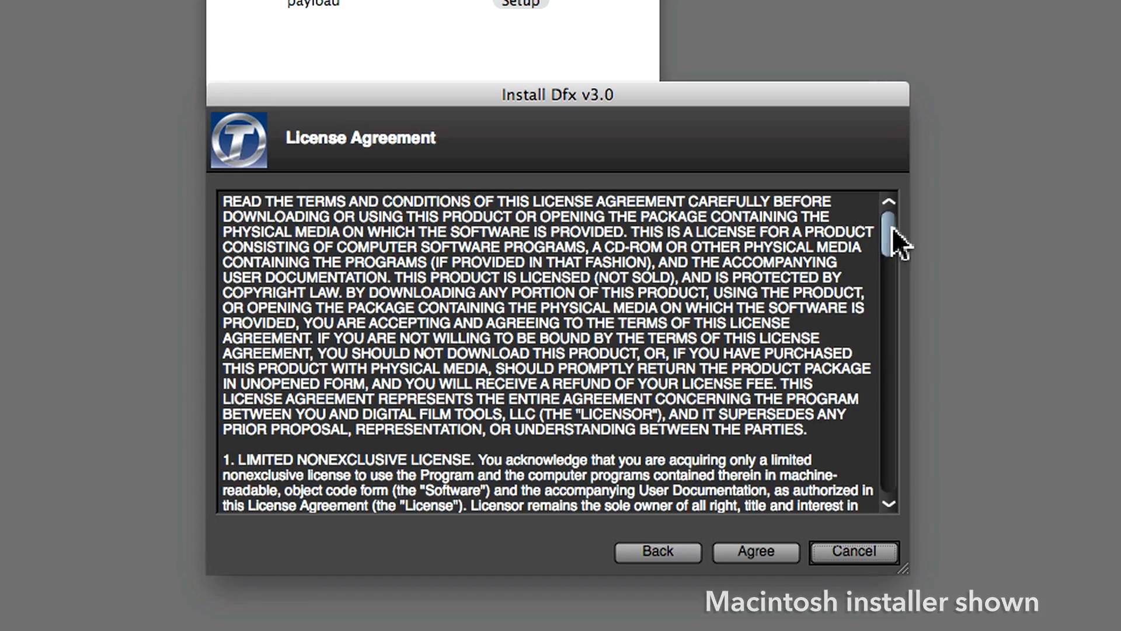
pyautogui.scroll(-3)
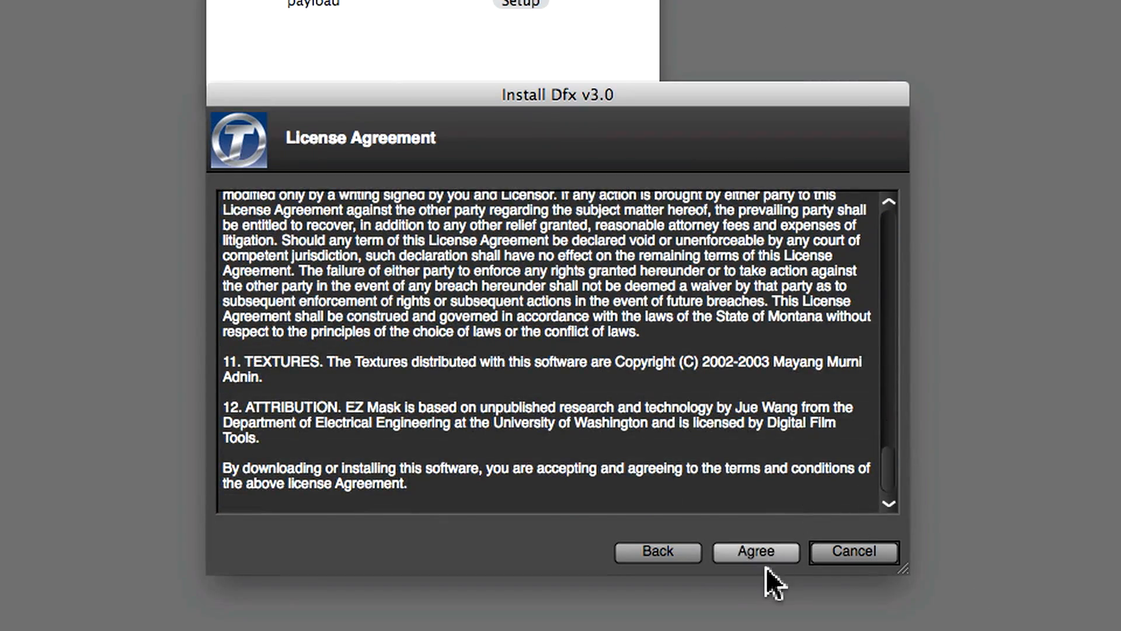
pyautogui.click(755, 551)
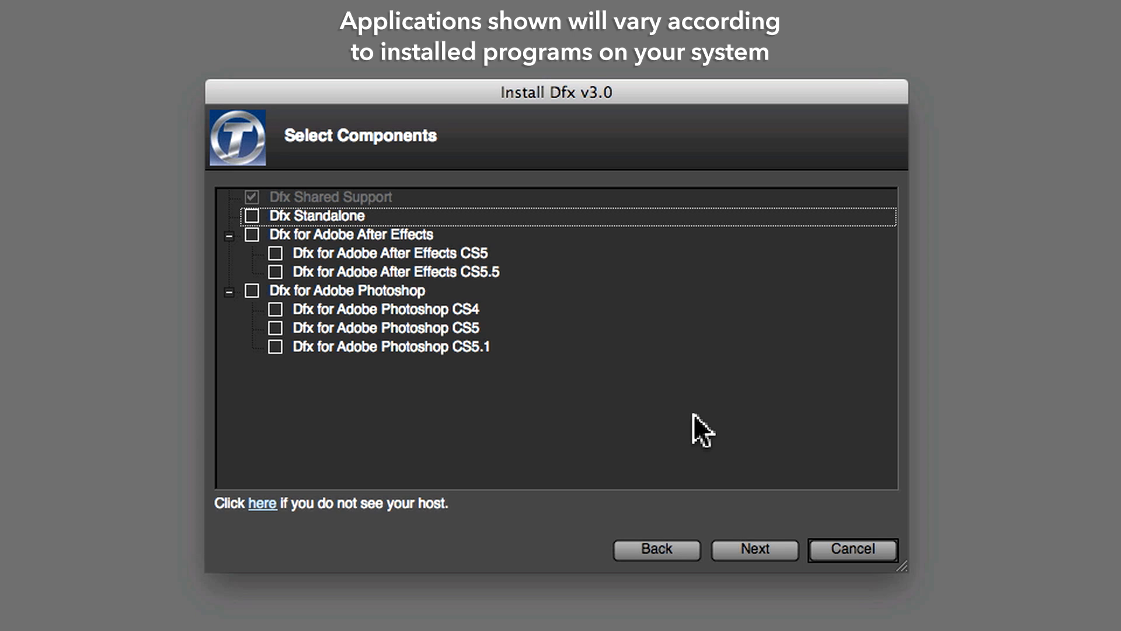
# Step: Install Dfx Standalone plus the After Effects CS5.5 and Photoshop CS5.1 host components
pyautogui.click(251, 215)
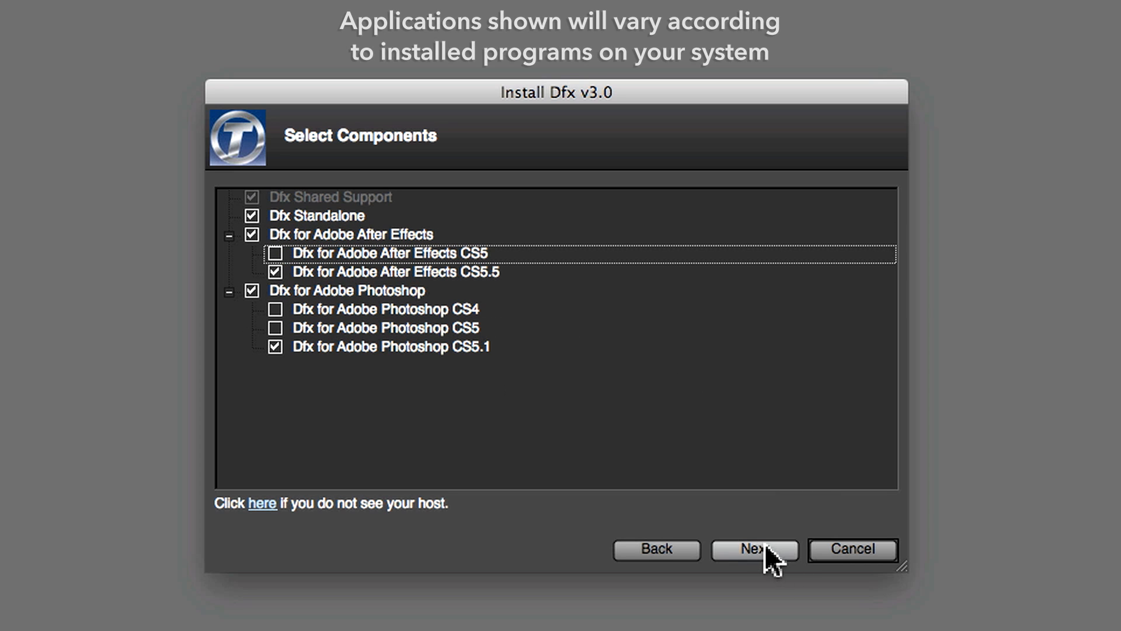
pyautogui.click(753, 548)
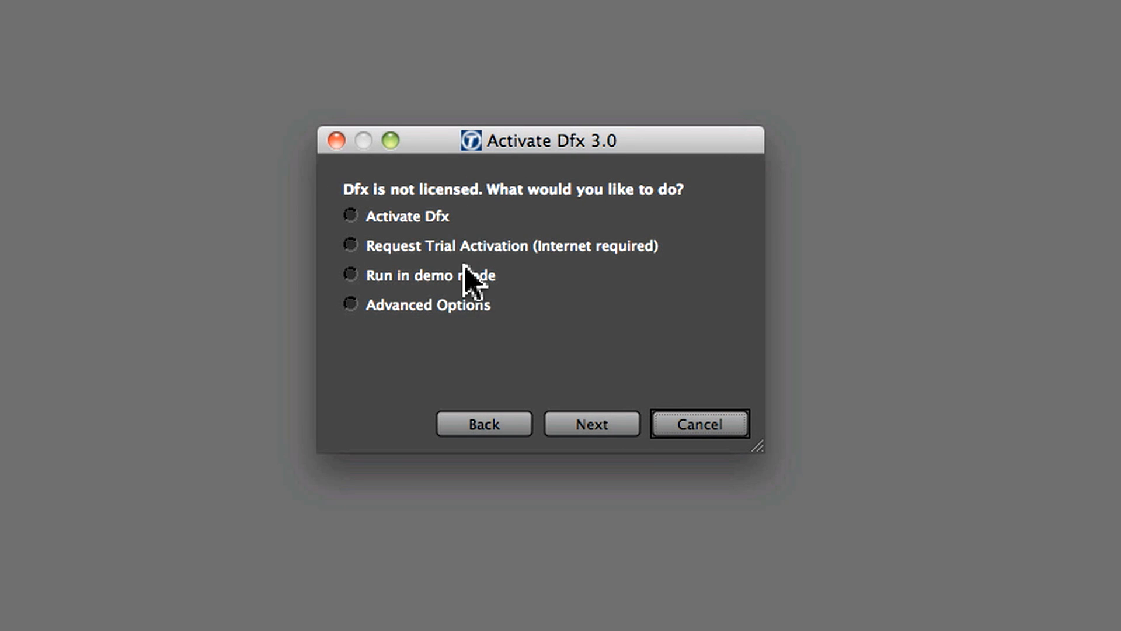
# Step: Review the trial, demo mode and advanced licensing activation options
pyautogui.click(351, 215)
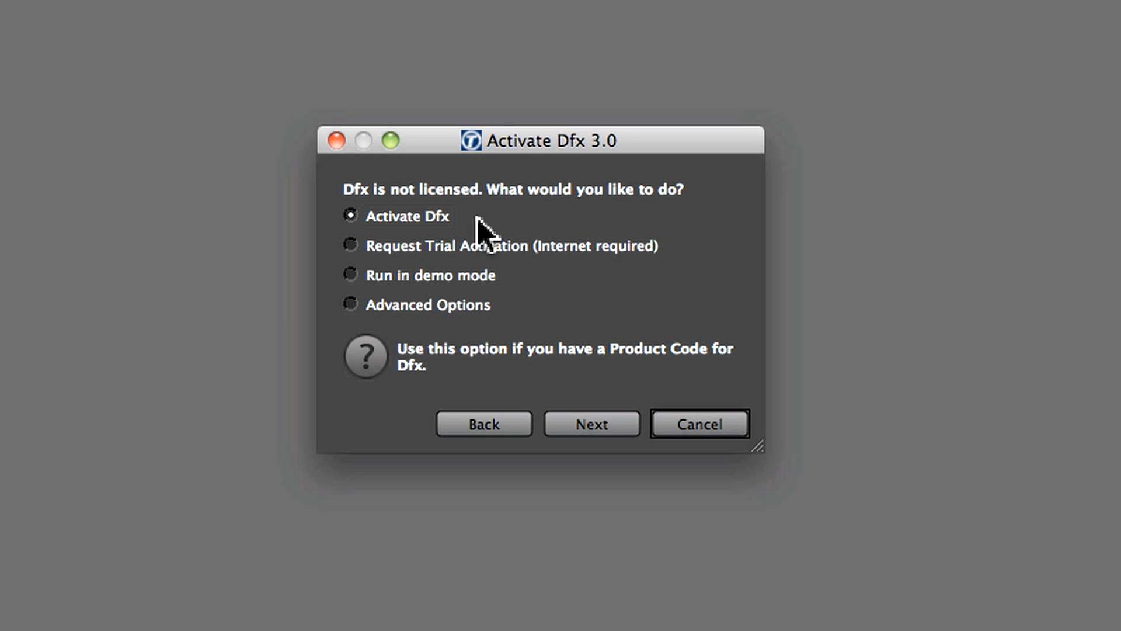
pyautogui.moveTo(447, 229)
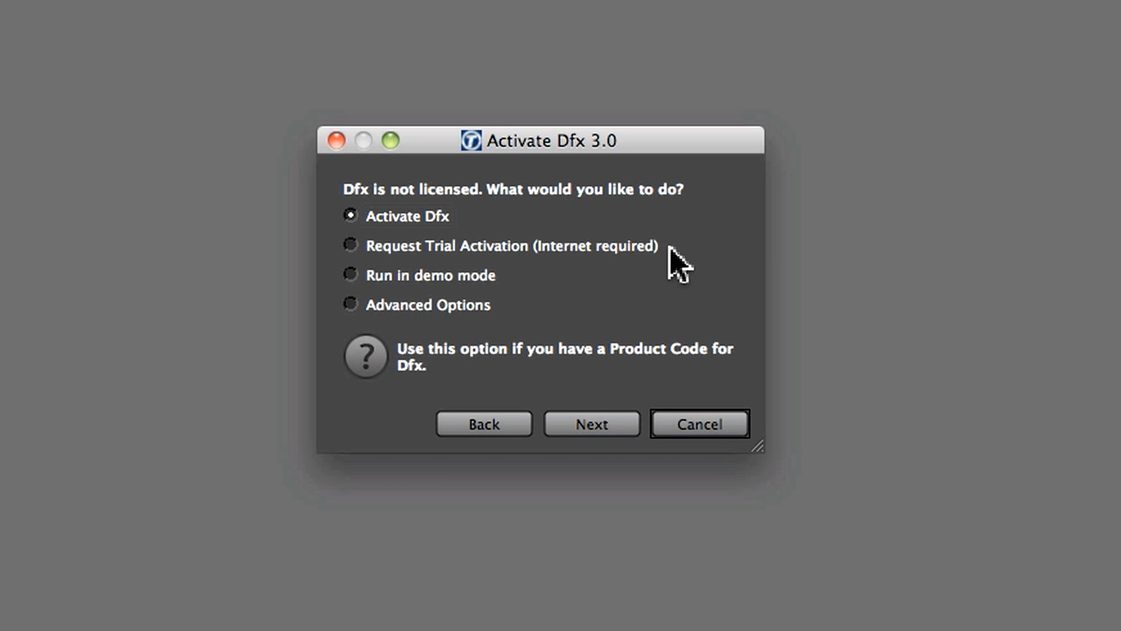
pyautogui.click(351, 245)
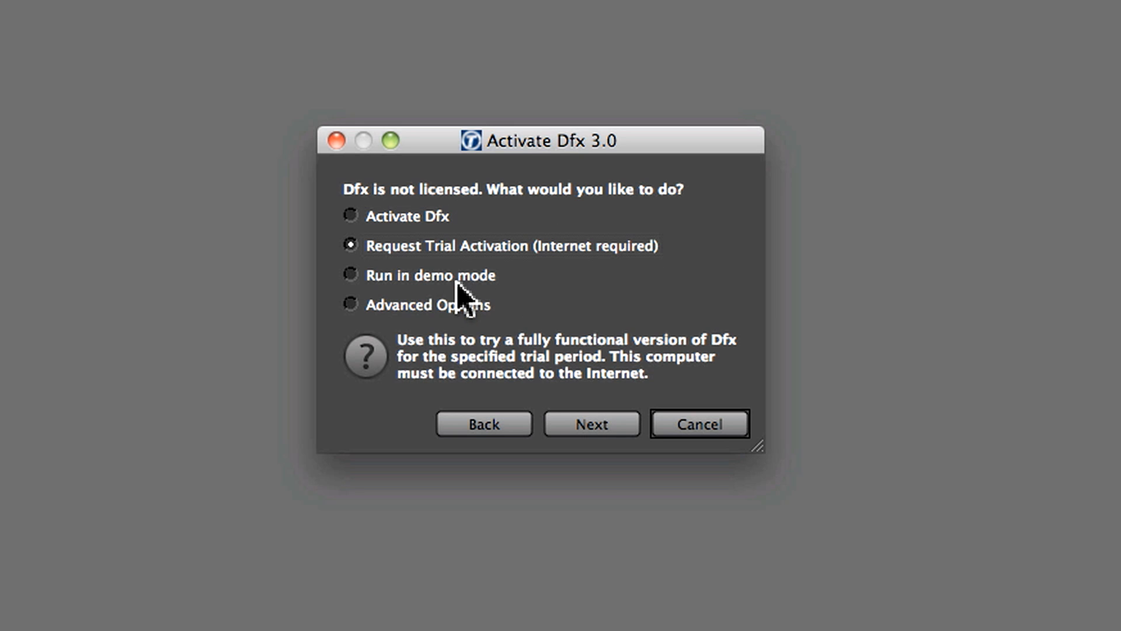
pyautogui.click(350, 275)
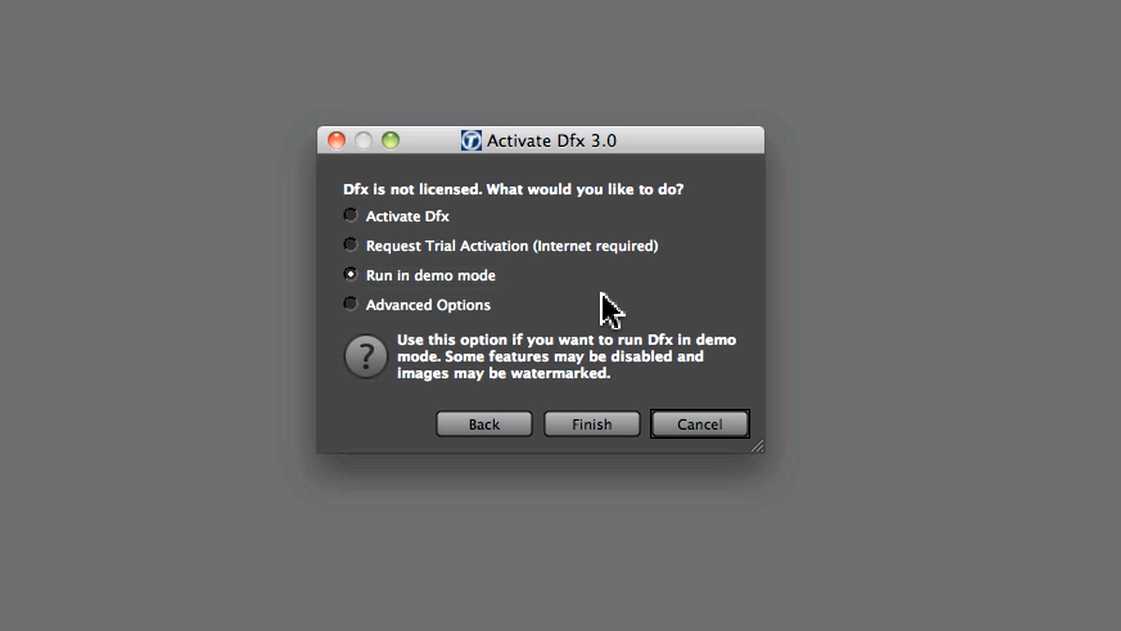
pyautogui.moveTo(585, 293)
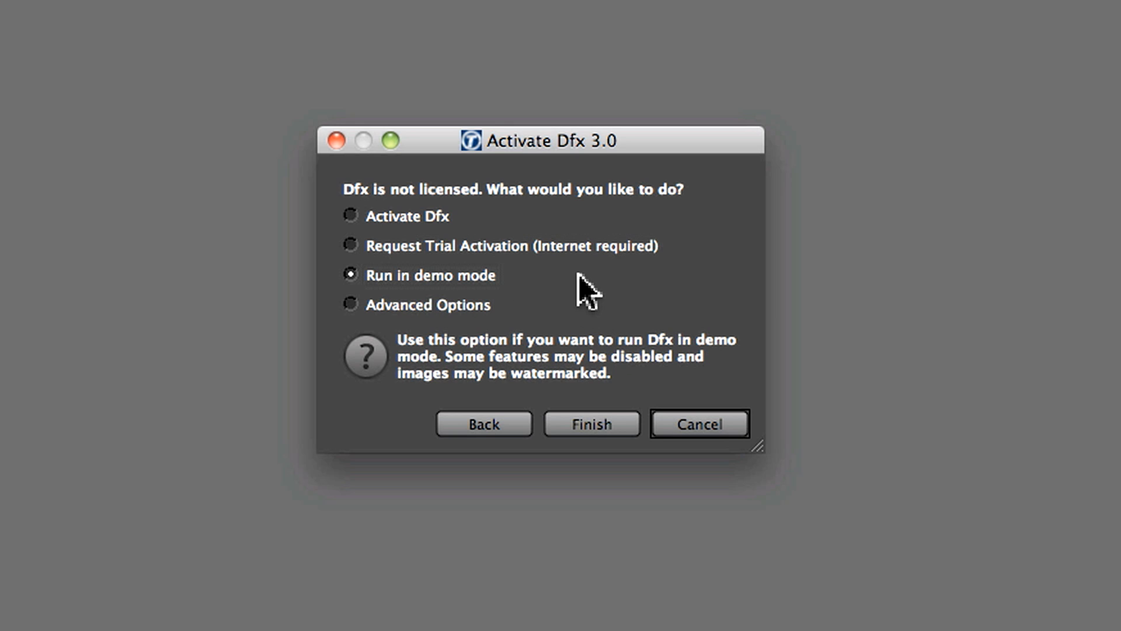
pyautogui.click(350, 304)
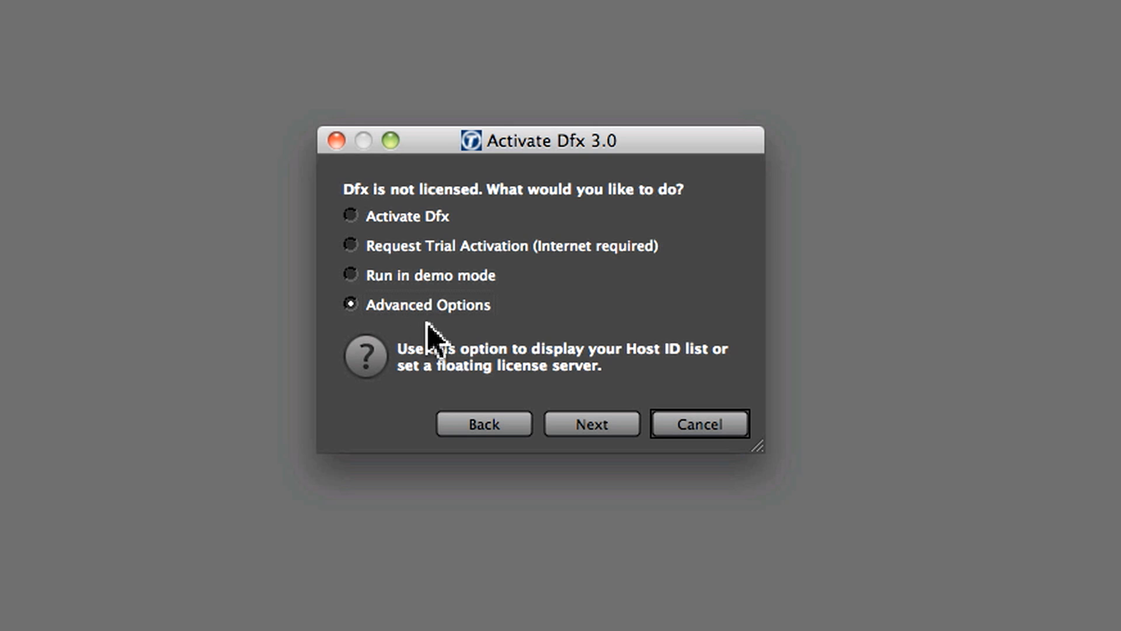
# Step: Choose Activate Dfx with a product code and advance to the activation method choice
pyautogui.click(350, 216)
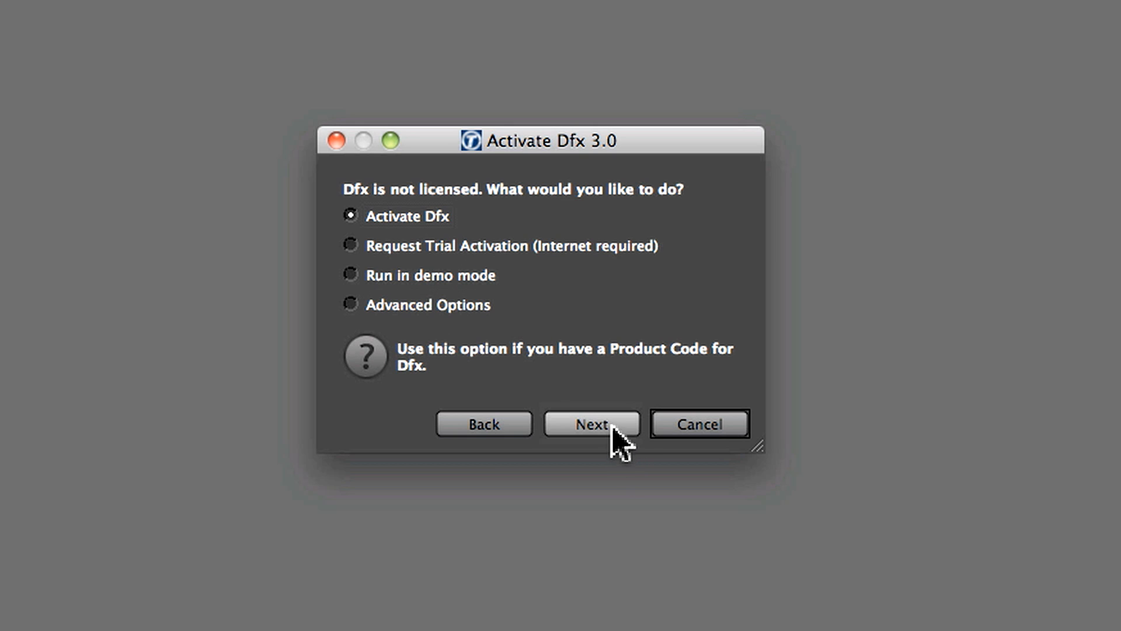
pyautogui.click(589, 423)
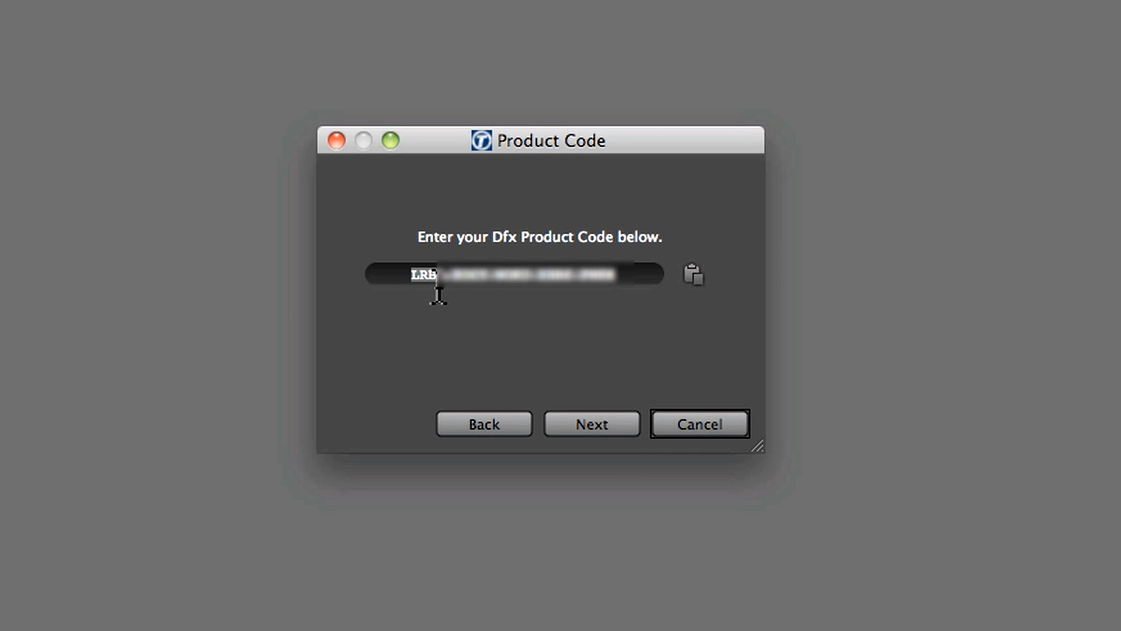
pyautogui.click(591, 423)
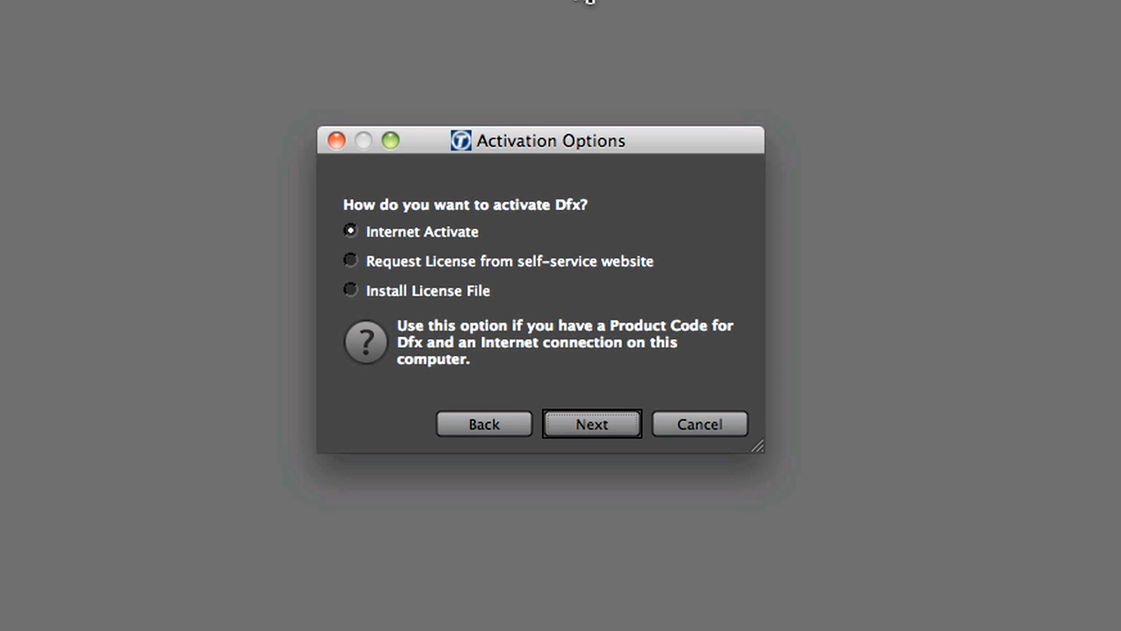
pyautogui.moveTo(647, 97)
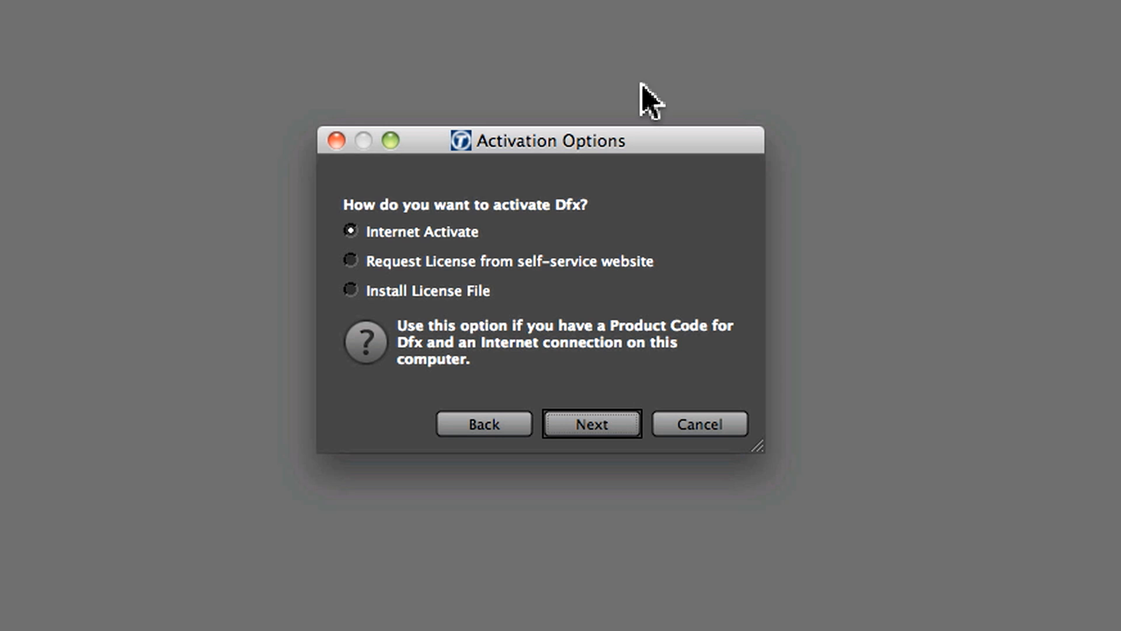
pyautogui.moveTo(544, 245)
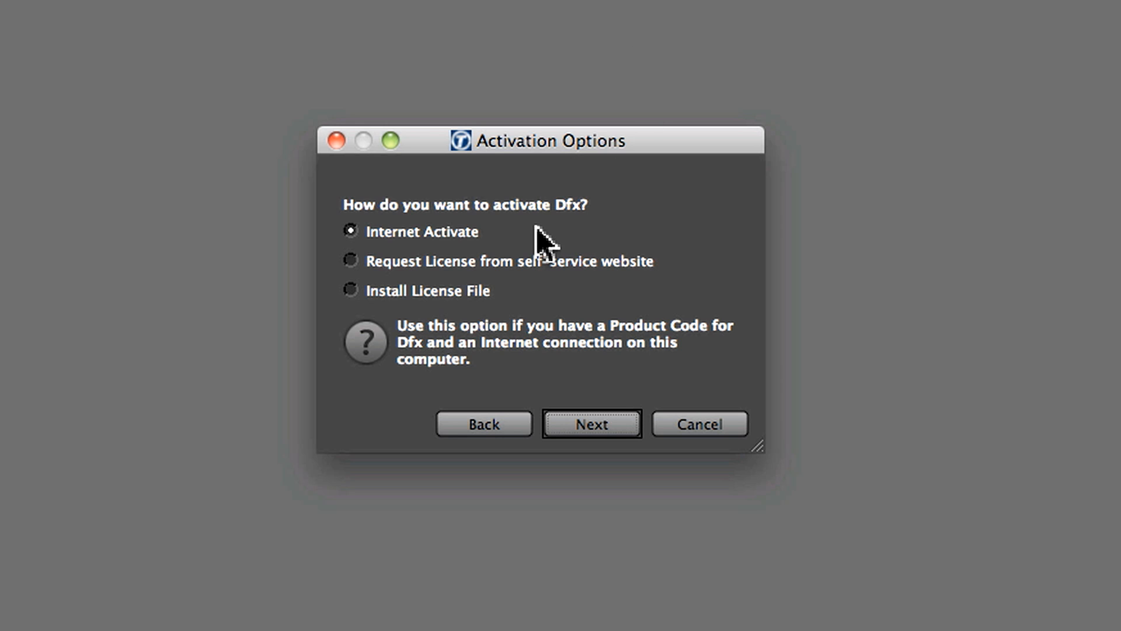
pyautogui.moveTo(557, 253)
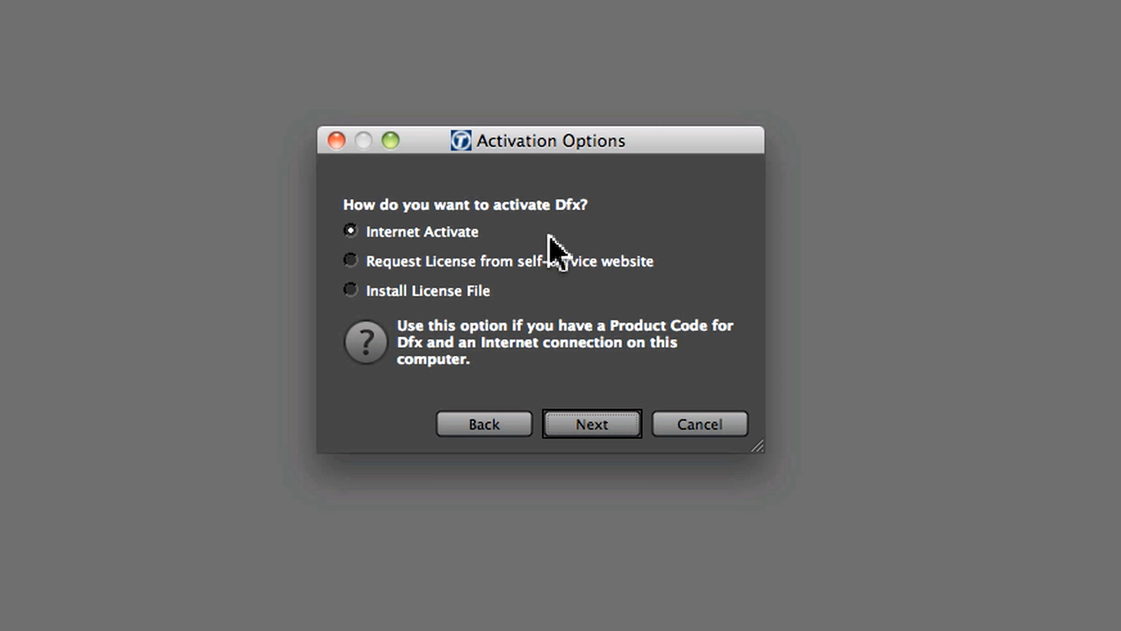
pyautogui.moveTo(404, 286)
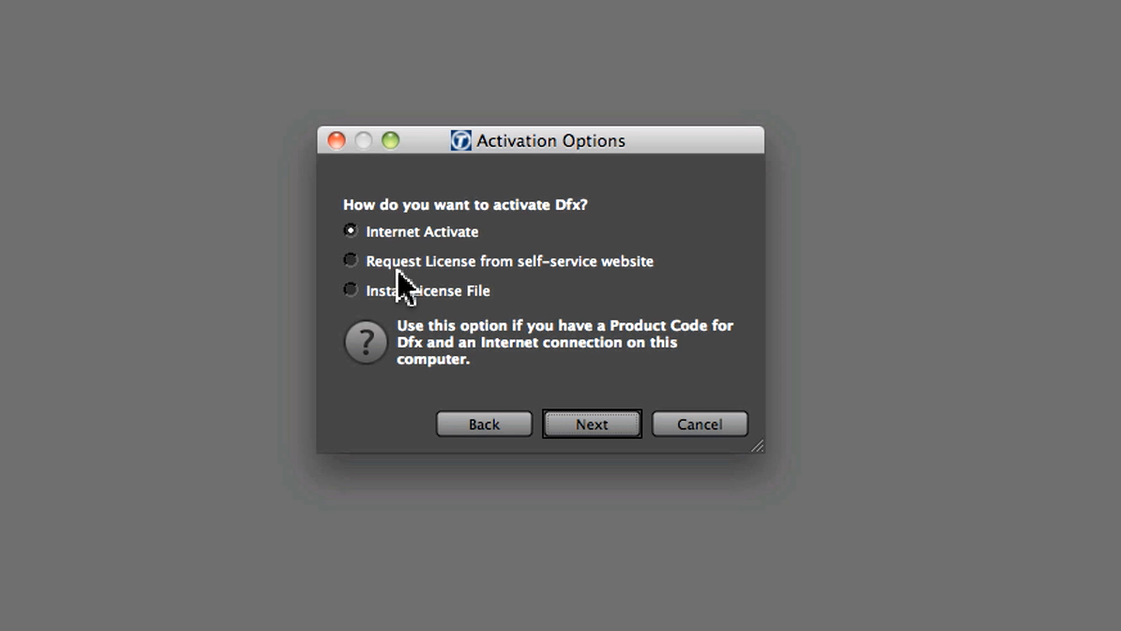
# Step: Activate Dfx via Internet Activate and confirm the 'Dfx has been activated' message
pyautogui.click(350, 260)
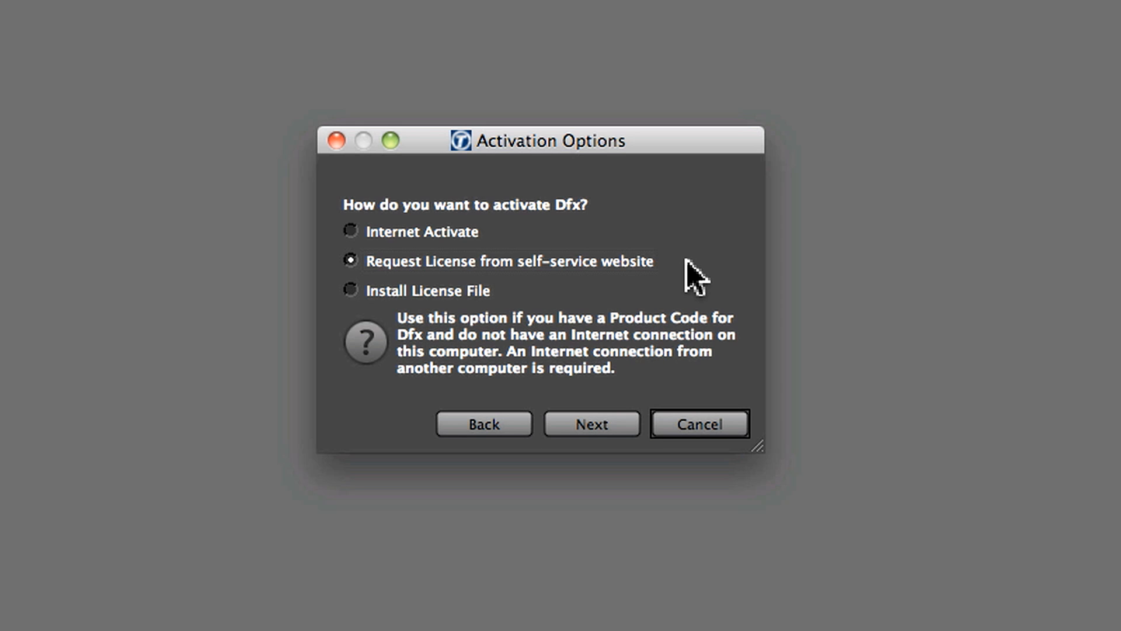
pyautogui.moveTo(647, 300)
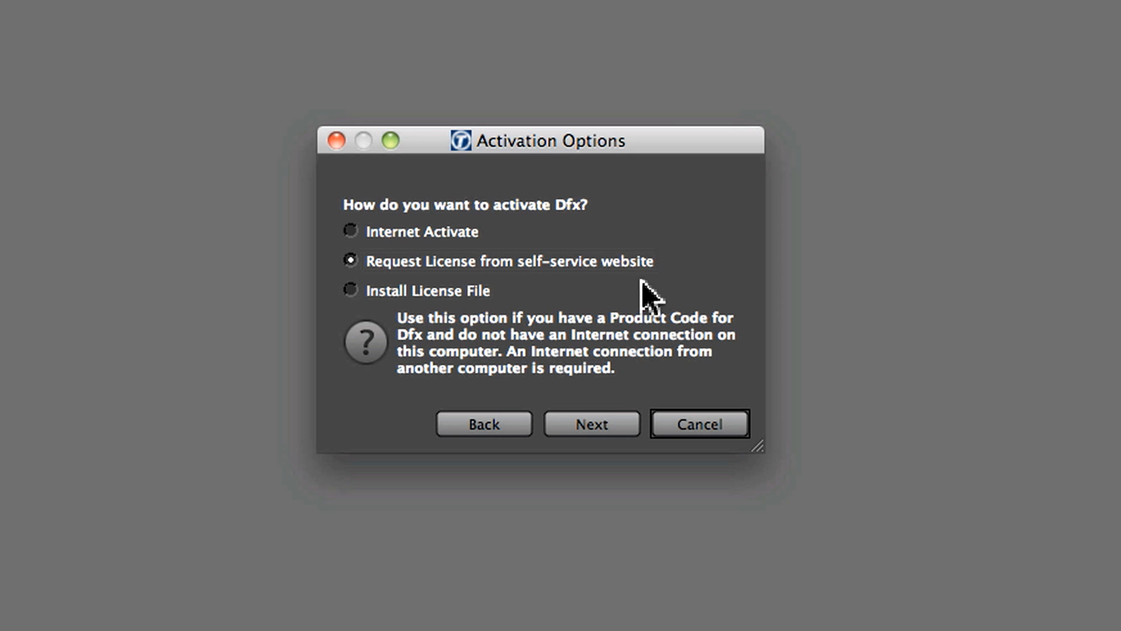
pyautogui.click(350, 289)
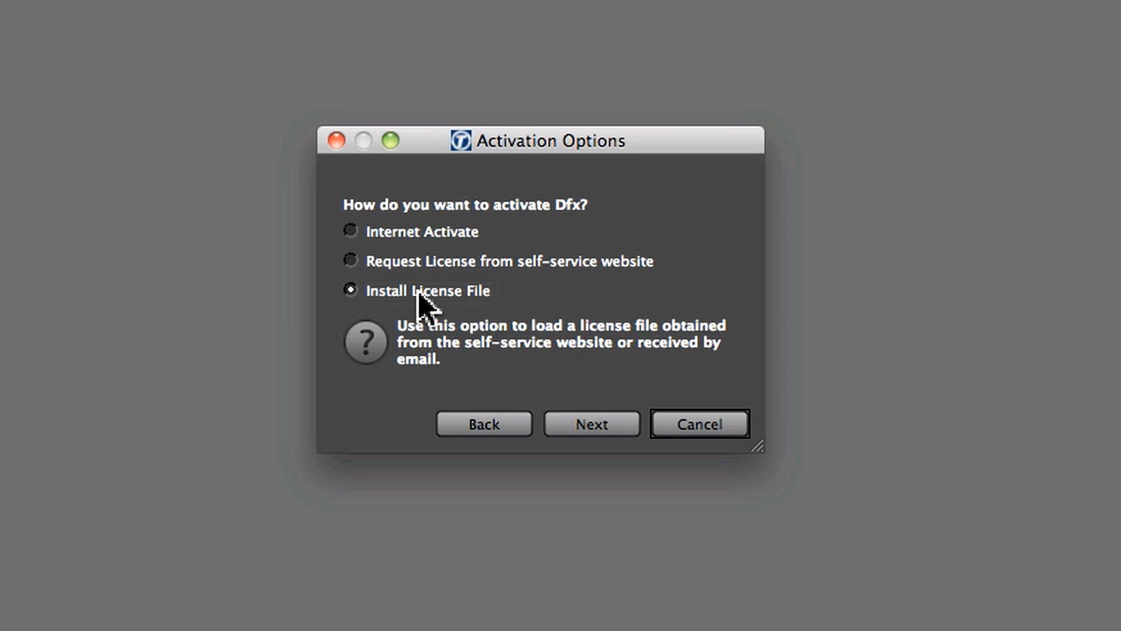
pyautogui.moveTo(505, 282)
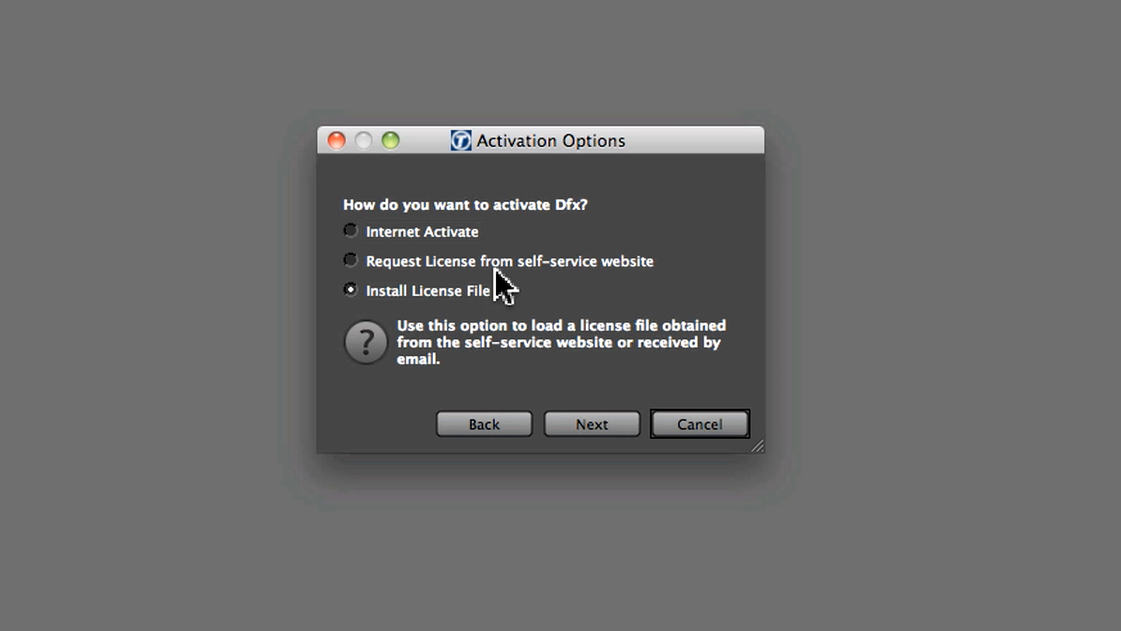
pyautogui.click(351, 231)
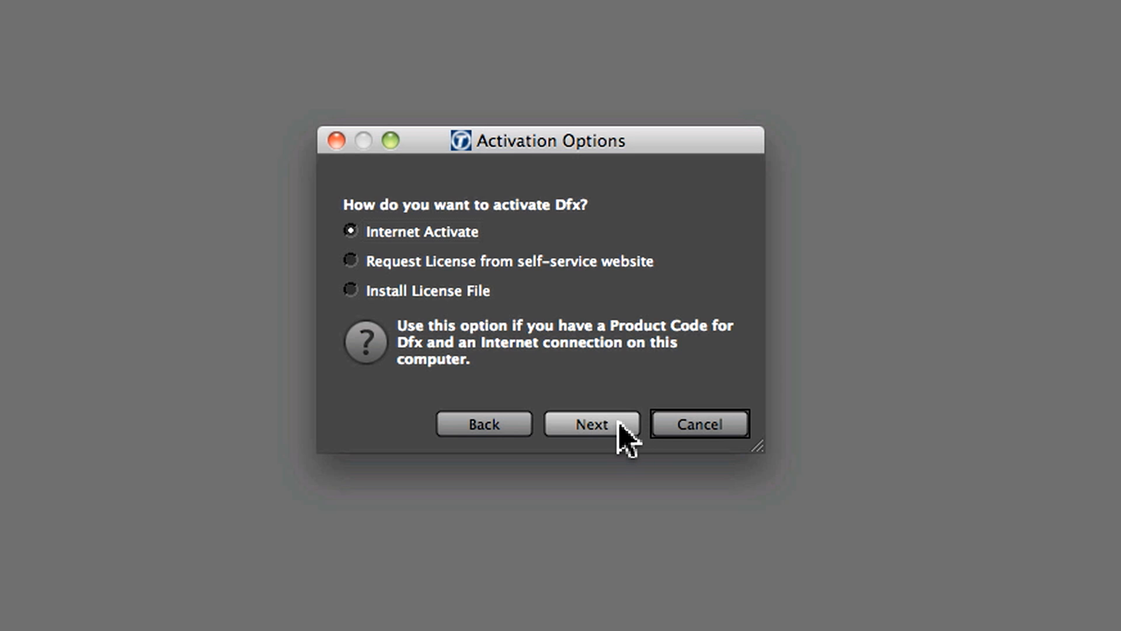
pyautogui.click(590, 423)
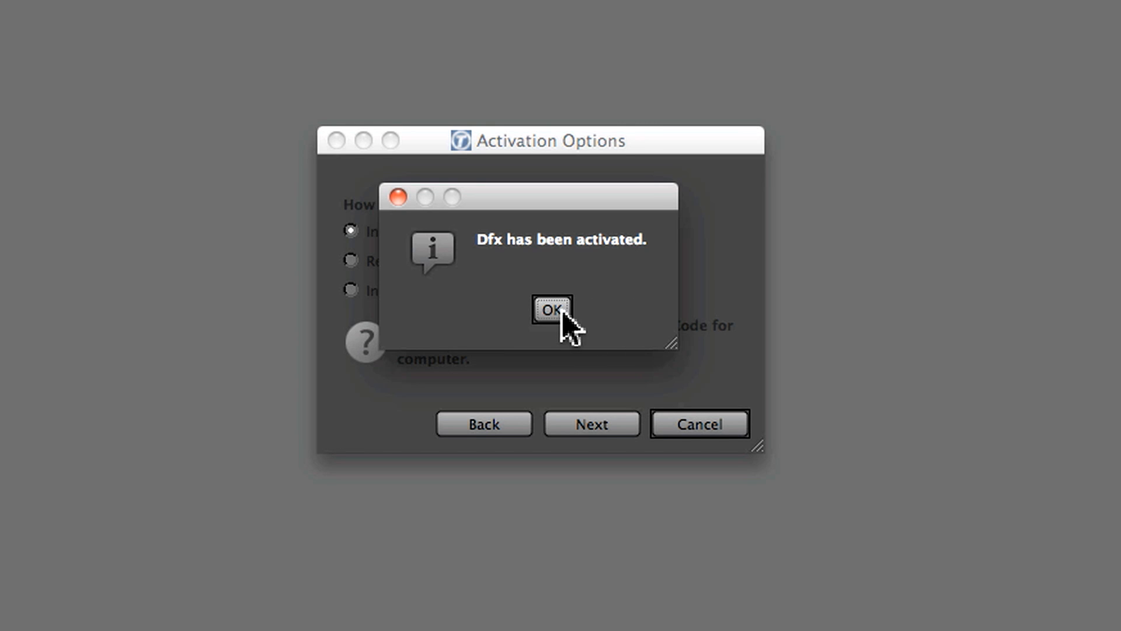
pyautogui.click(549, 309)
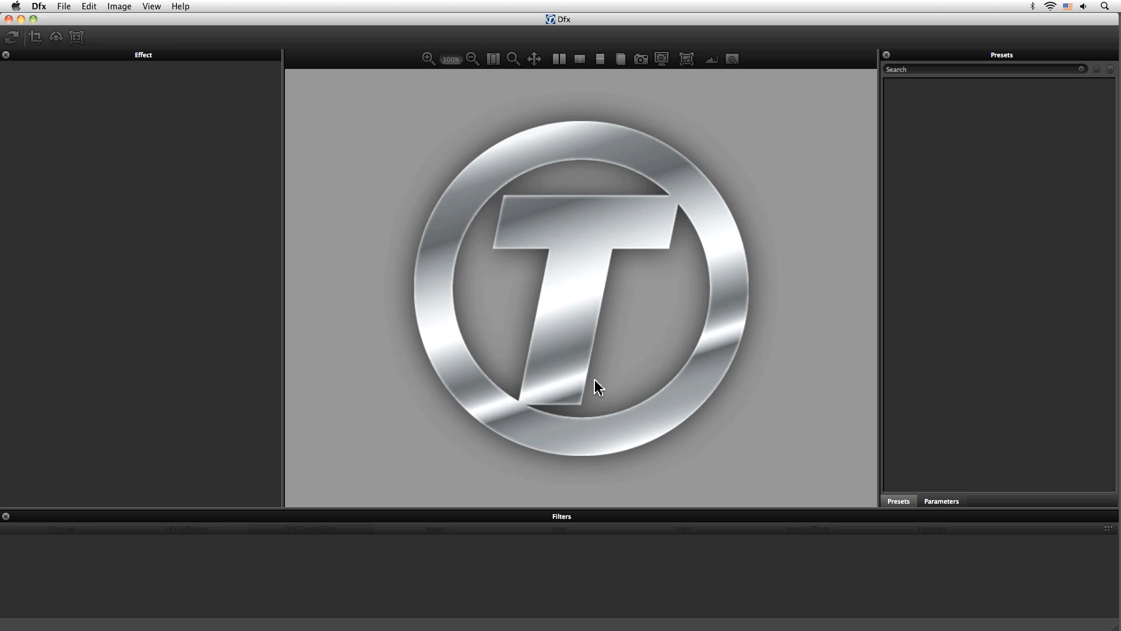
pyautogui.moveTo(577, 349)
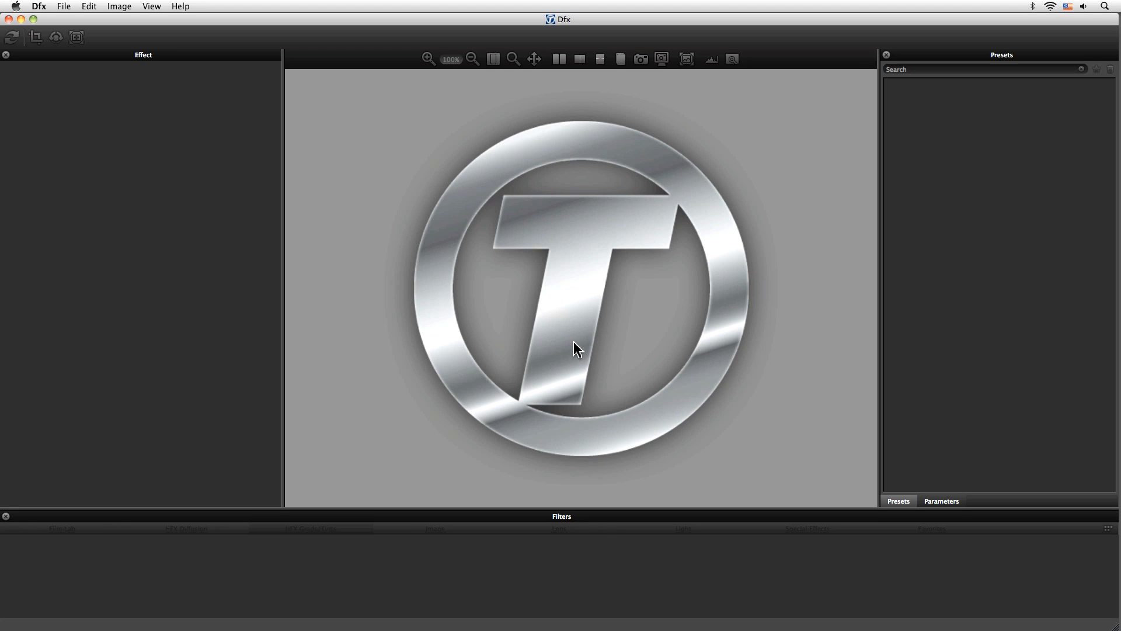
pyautogui.moveTo(199, 102)
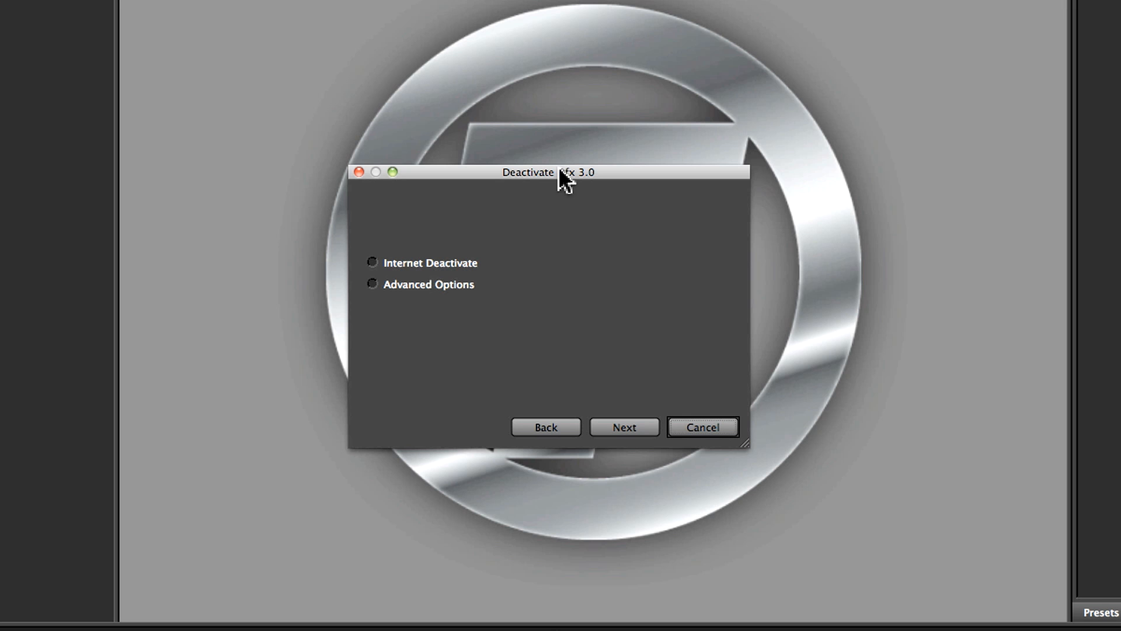
# Step: Choose Internet Deactivate and acknowledge that Dfx has been deactivated
pyautogui.click(372, 262)
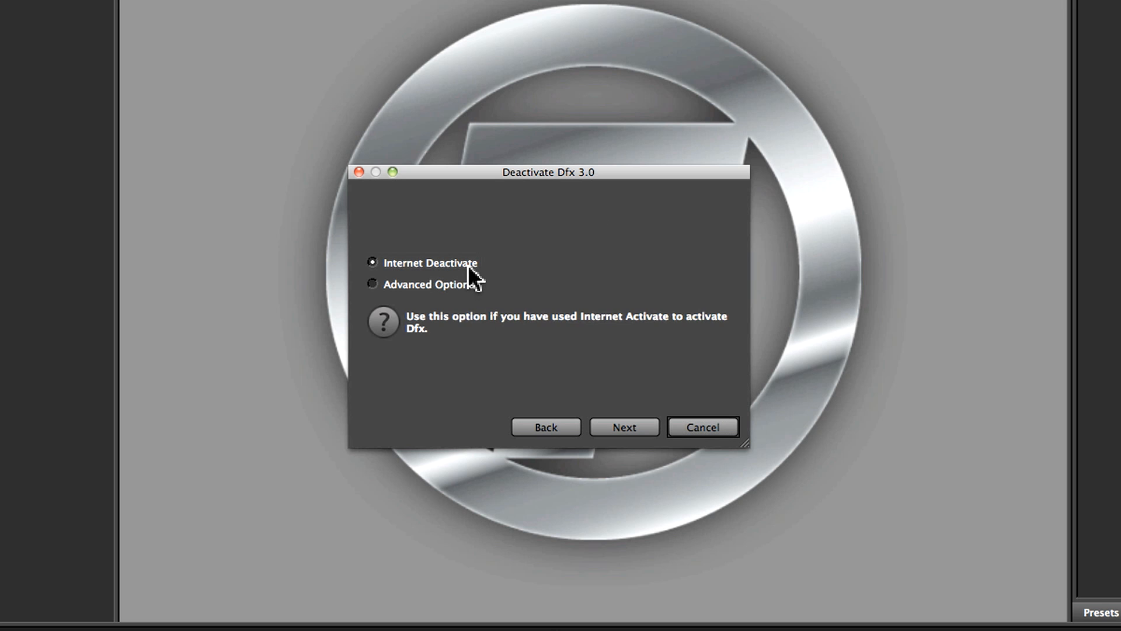
pyautogui.click(623, 426)
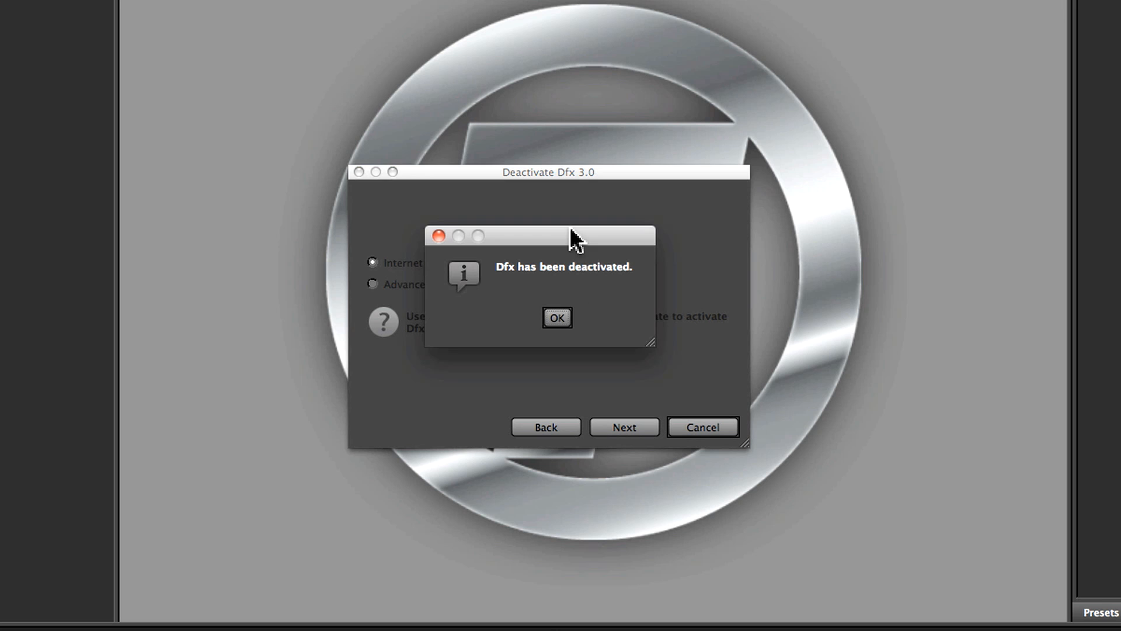
pyautogui.click(557, 318)
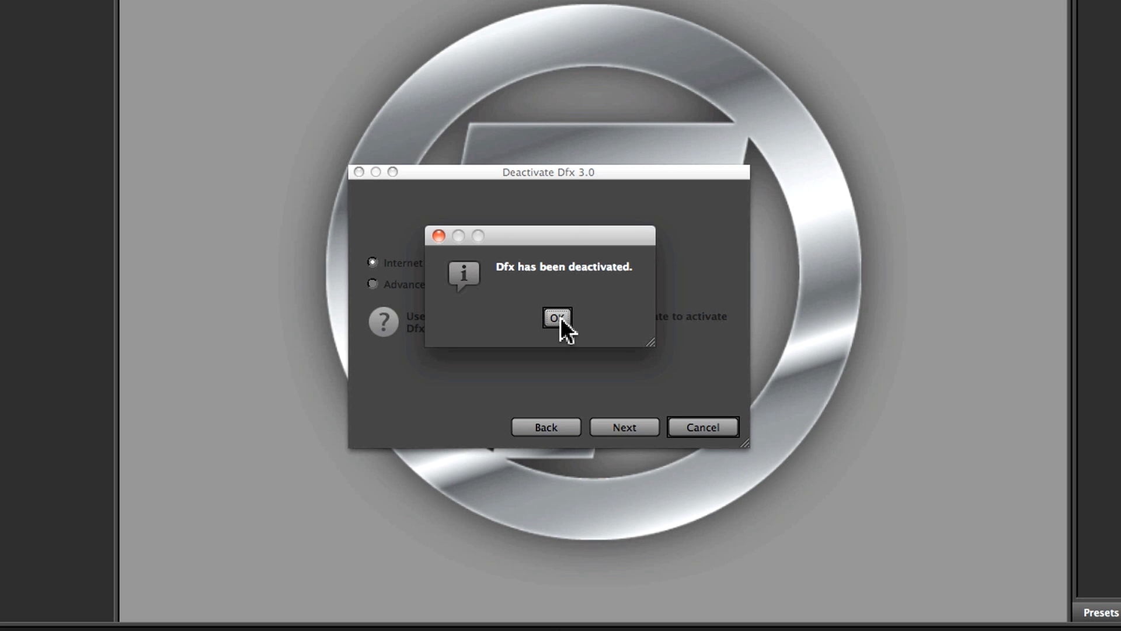